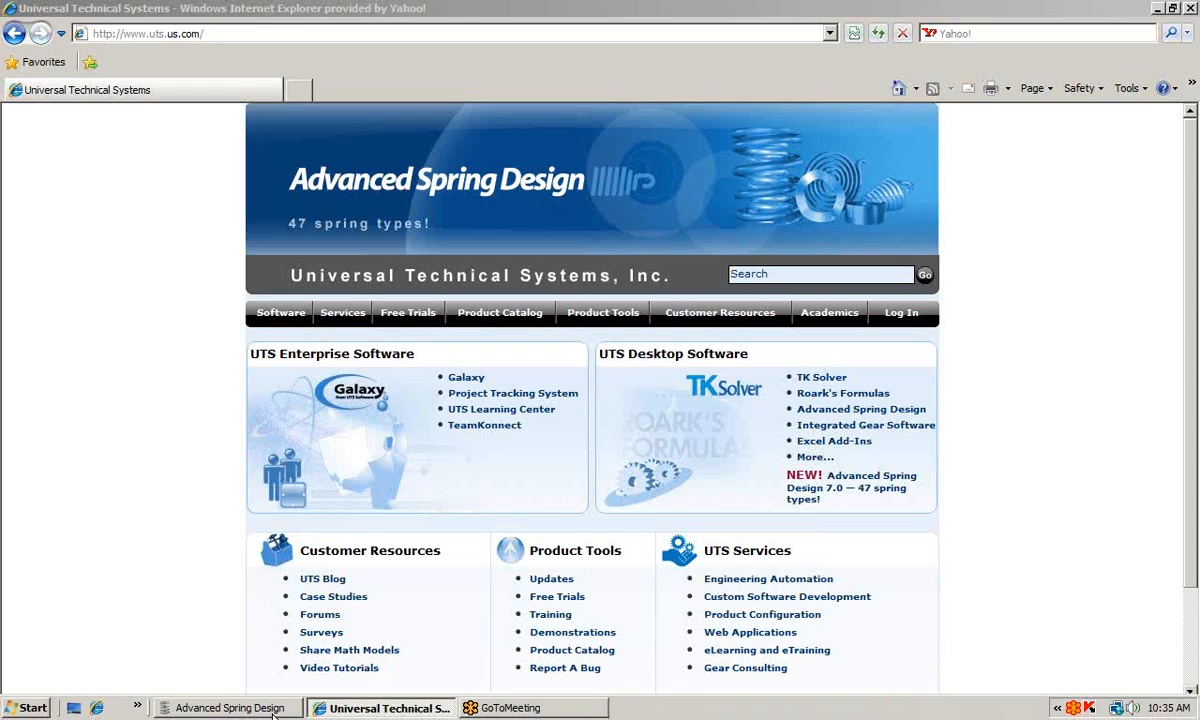
Switch from Internet Explorer to the blank Garter Springs – Extension worksheet
click(228, 708)
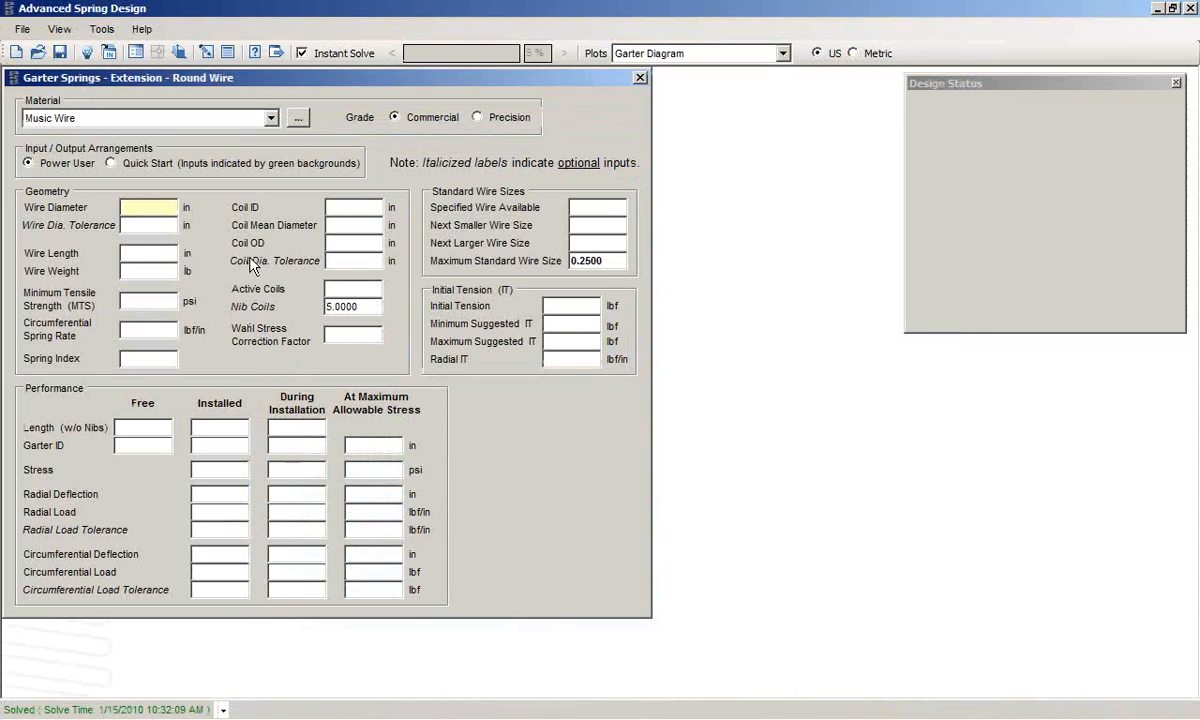
click(148, 206)
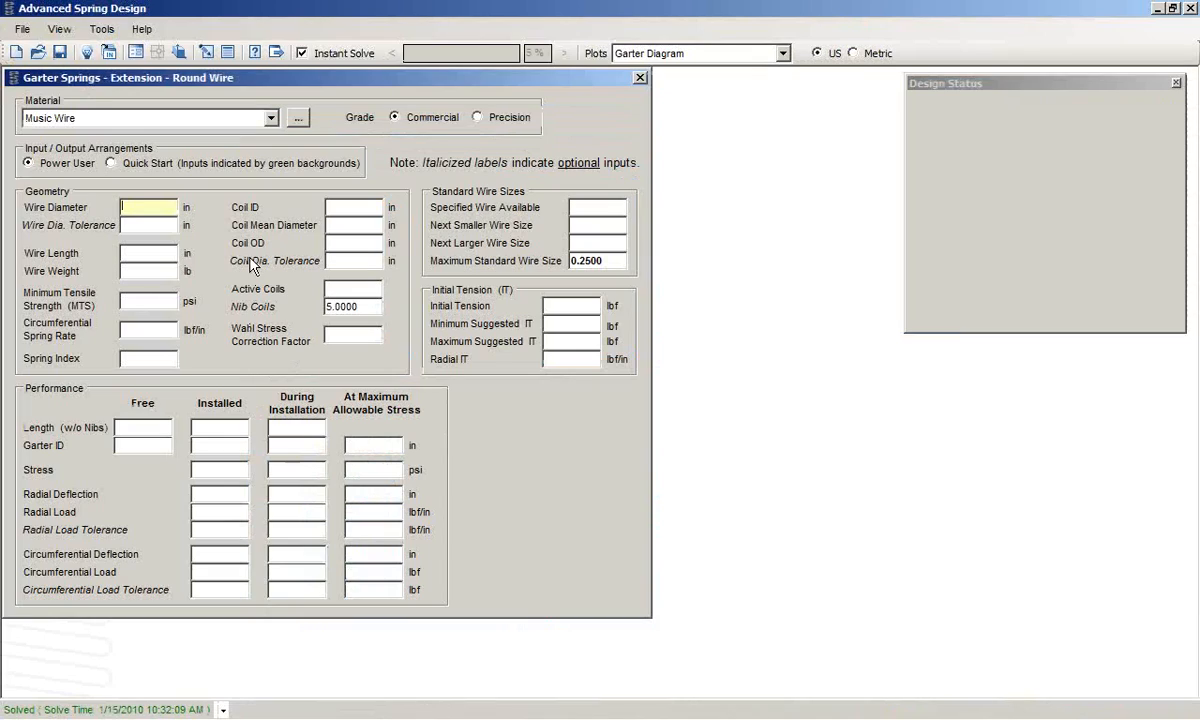
mouse_move(222, 236)
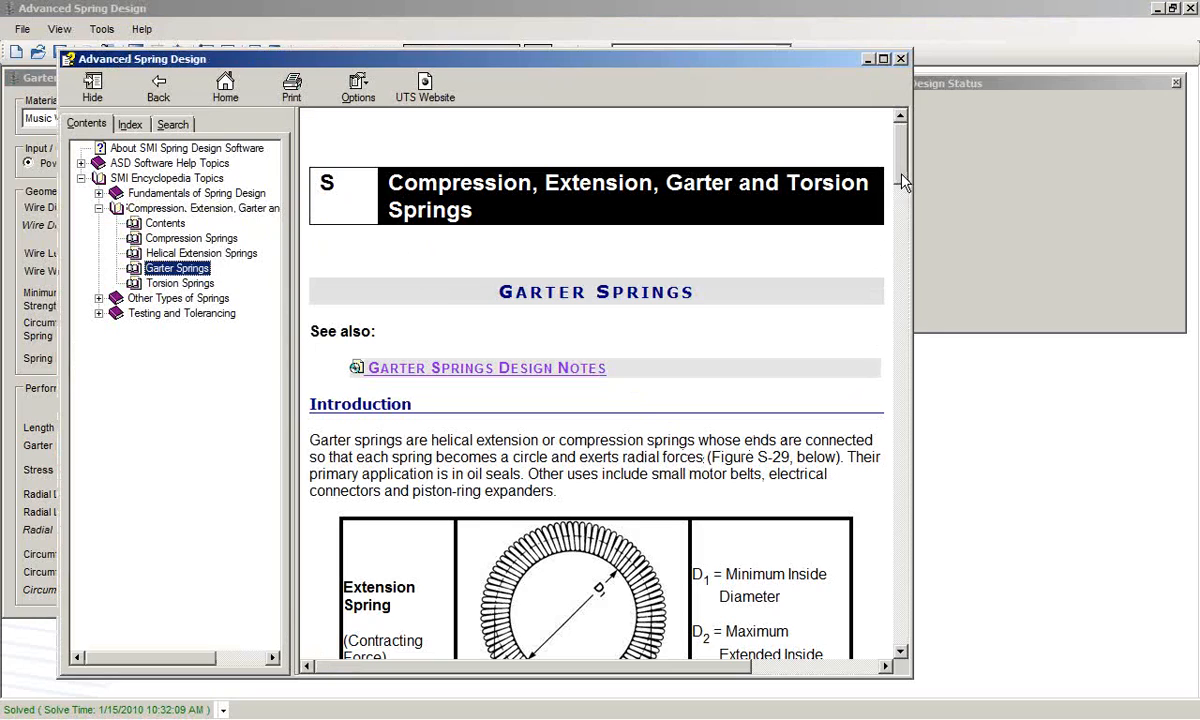
Scroll through the Garter Springs encyclopedia article, its diagrams and joint design section
scroll(down, 3)
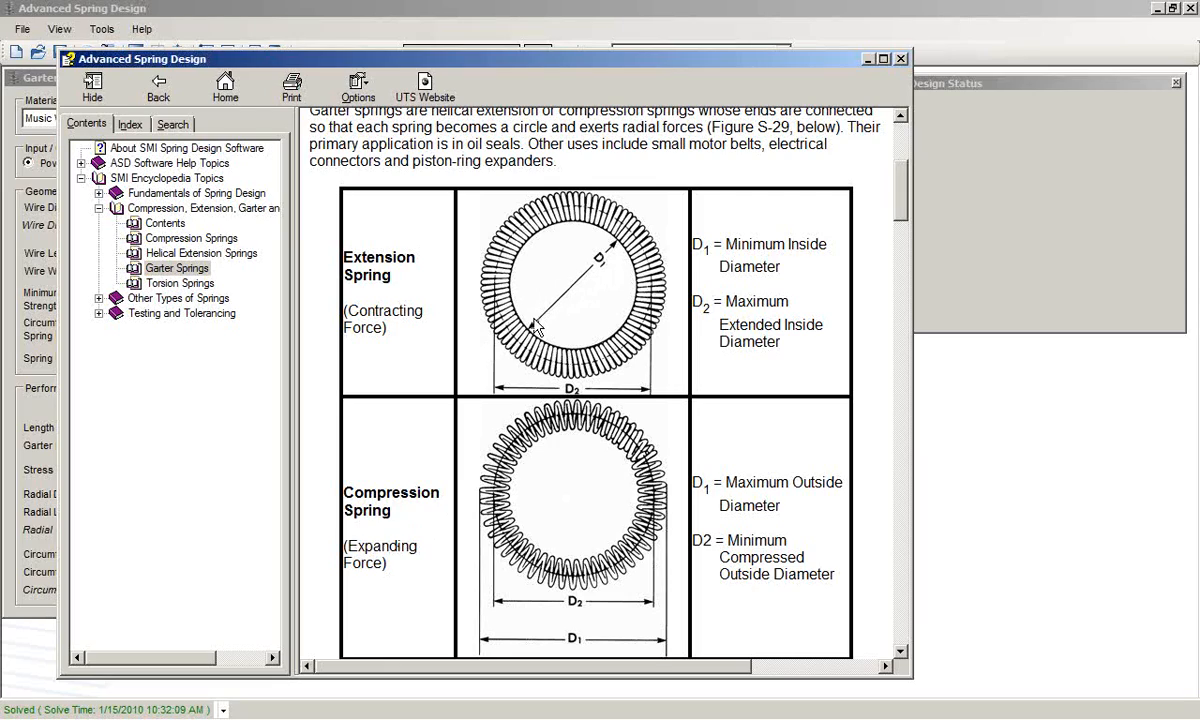
mouse_move(580, 486)
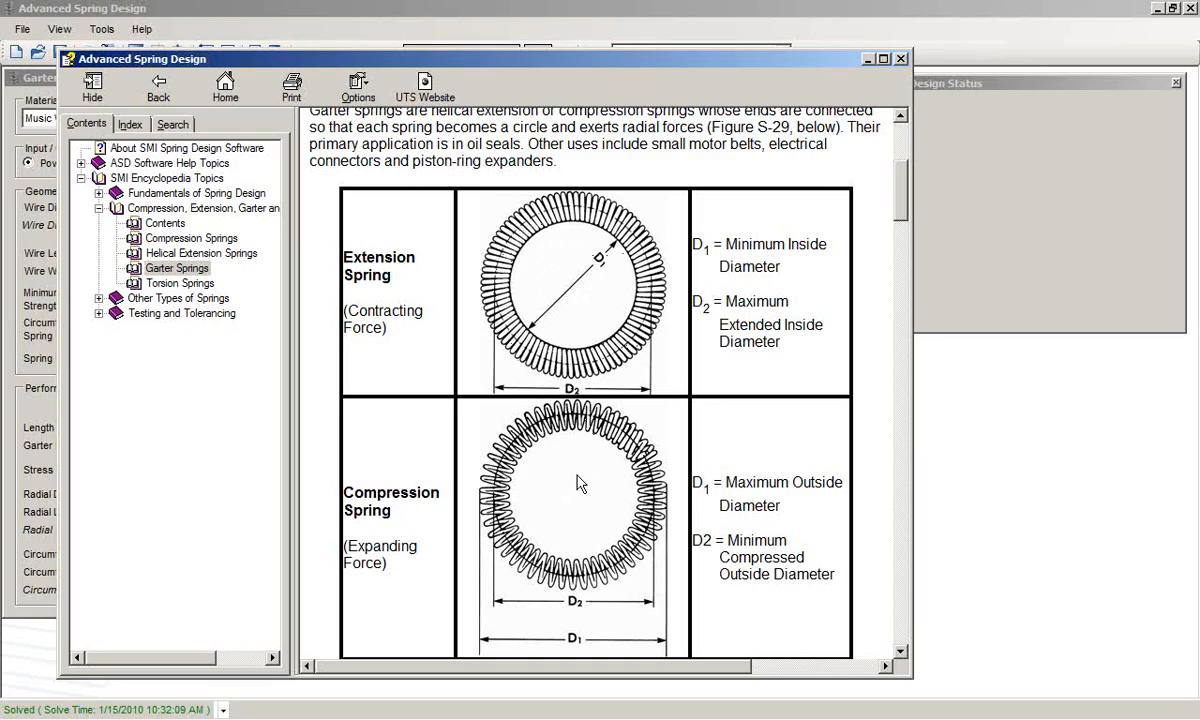
mouse_move(596, 232)
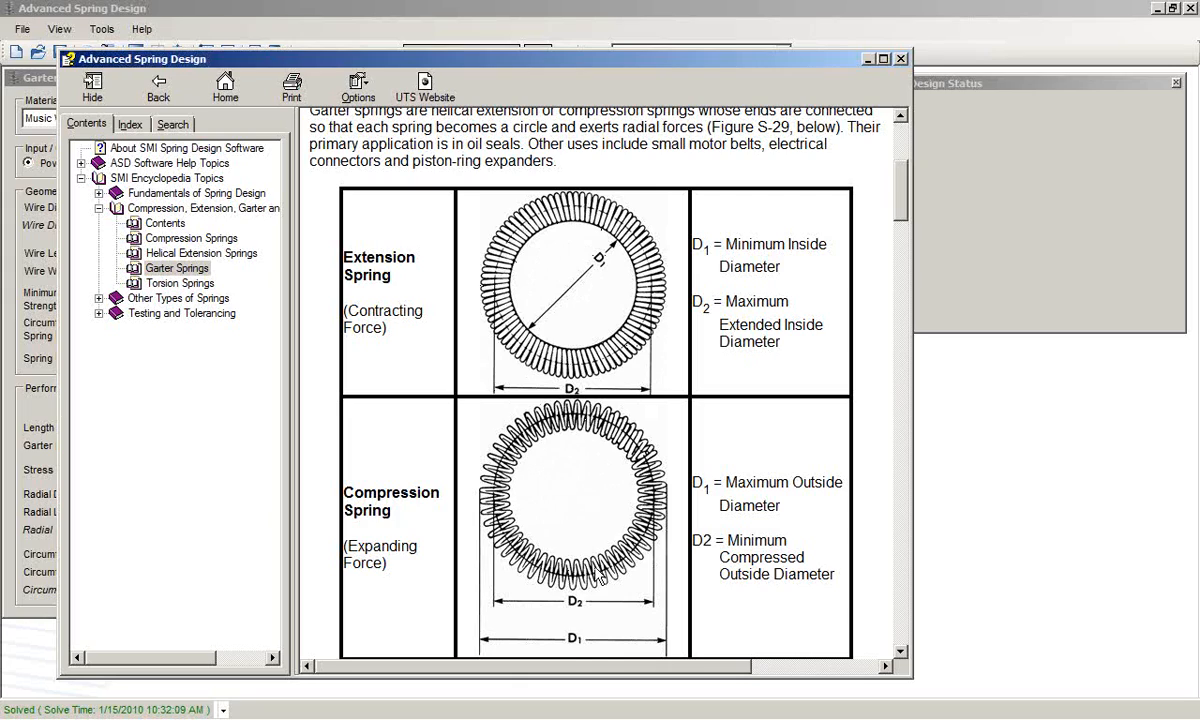
scroll(up, 3)
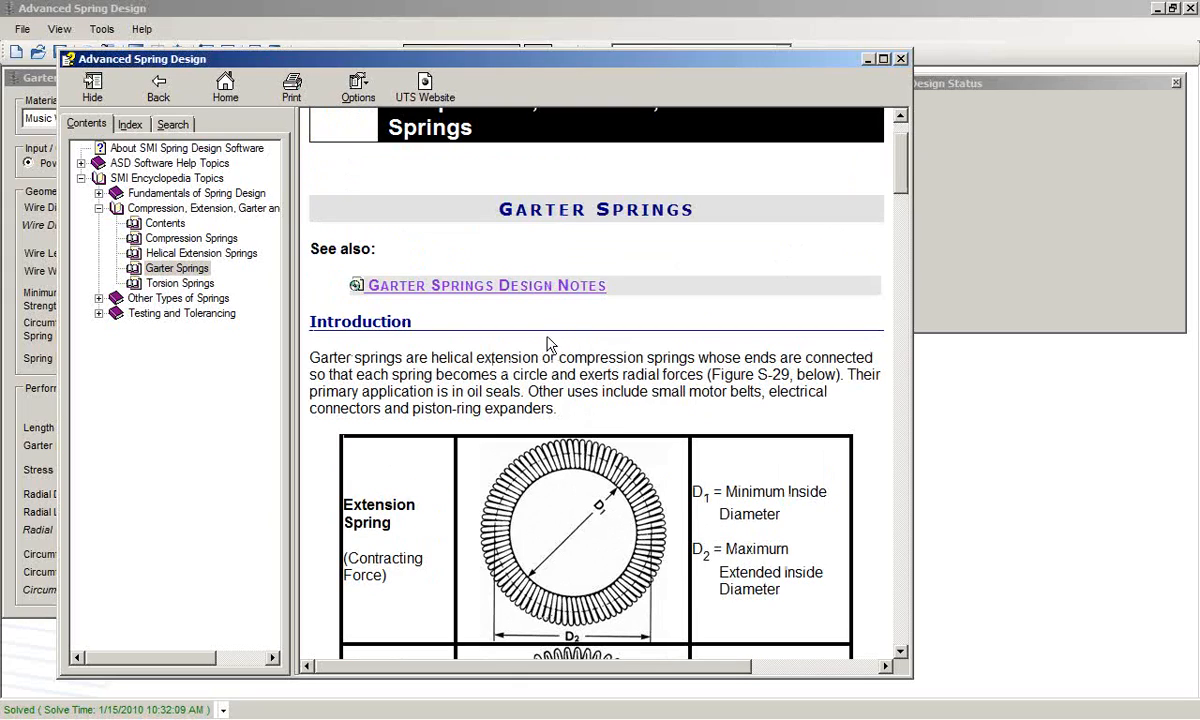
mouse_move(562, 264)
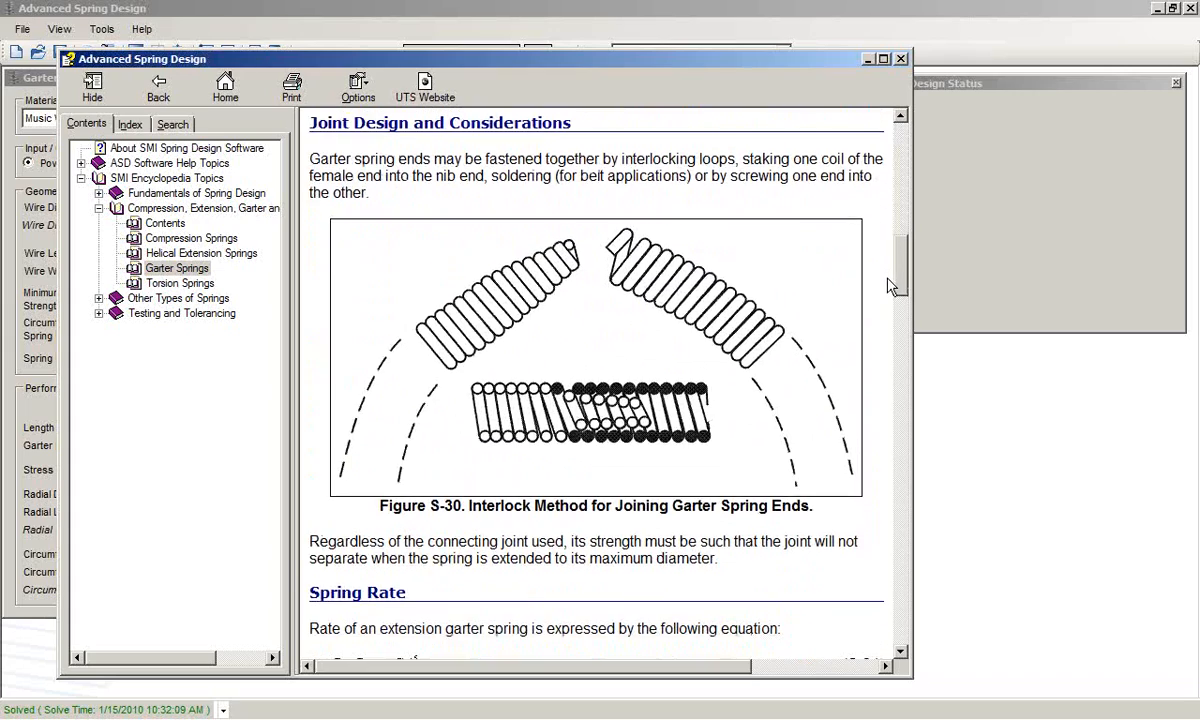
scroll(down, 3)
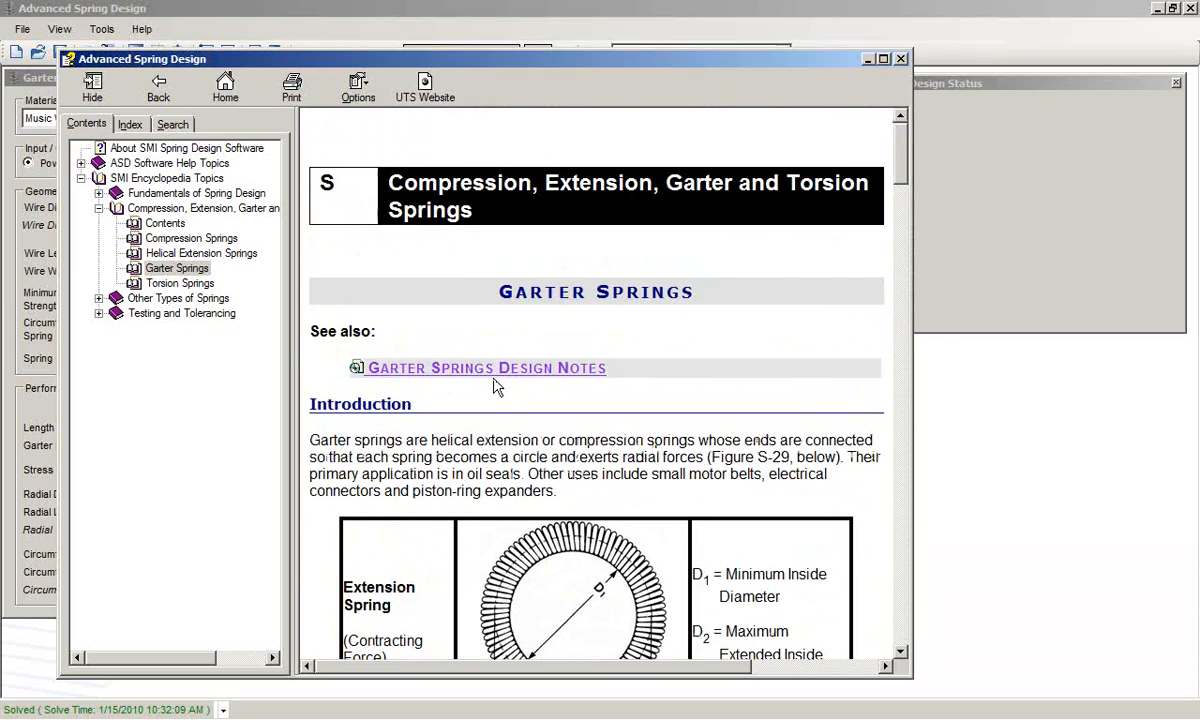
Read the Garter Springs Design Notes down to the Stress vs Radial Deflection chart
click(486, 368)
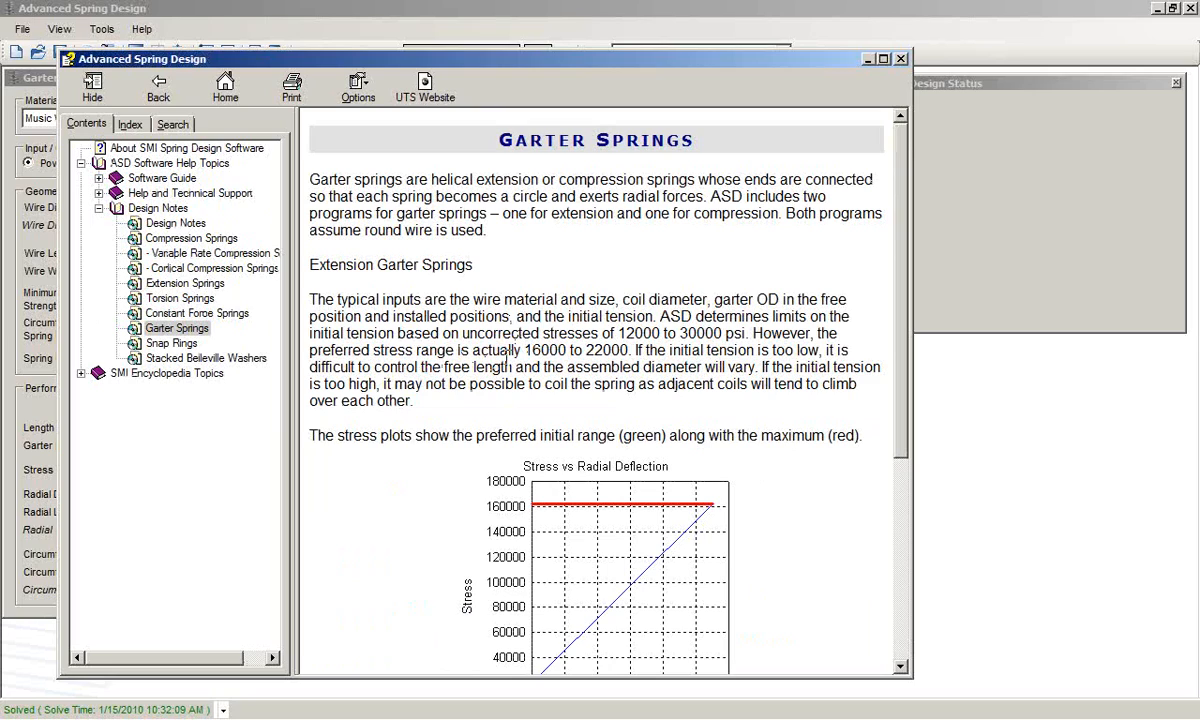
mouse_move(892, 248)
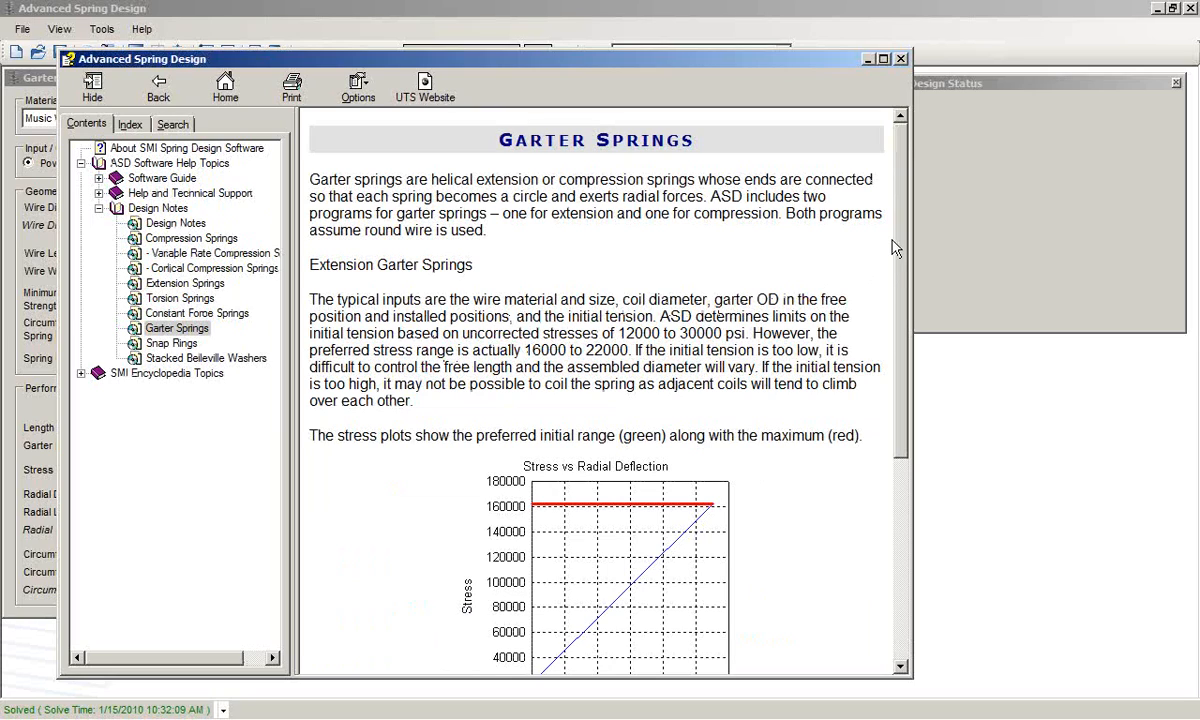
scroll(down, 3)
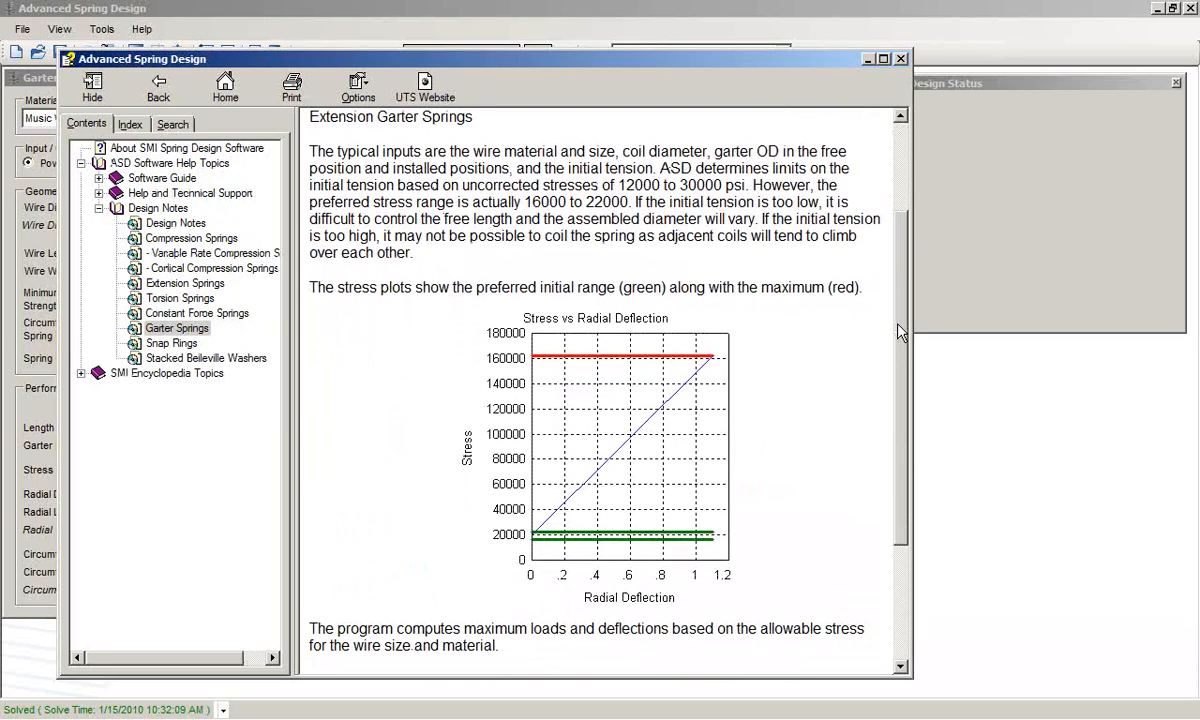
scroll(down, 3)
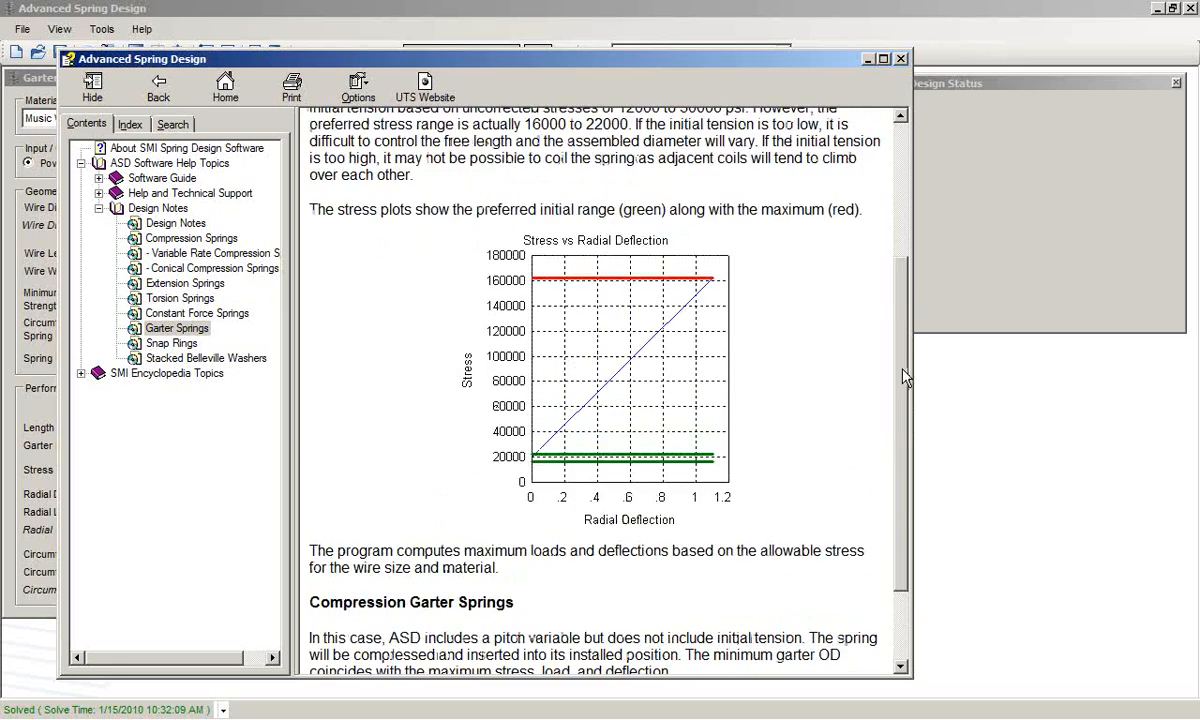
scroll(up, 3)
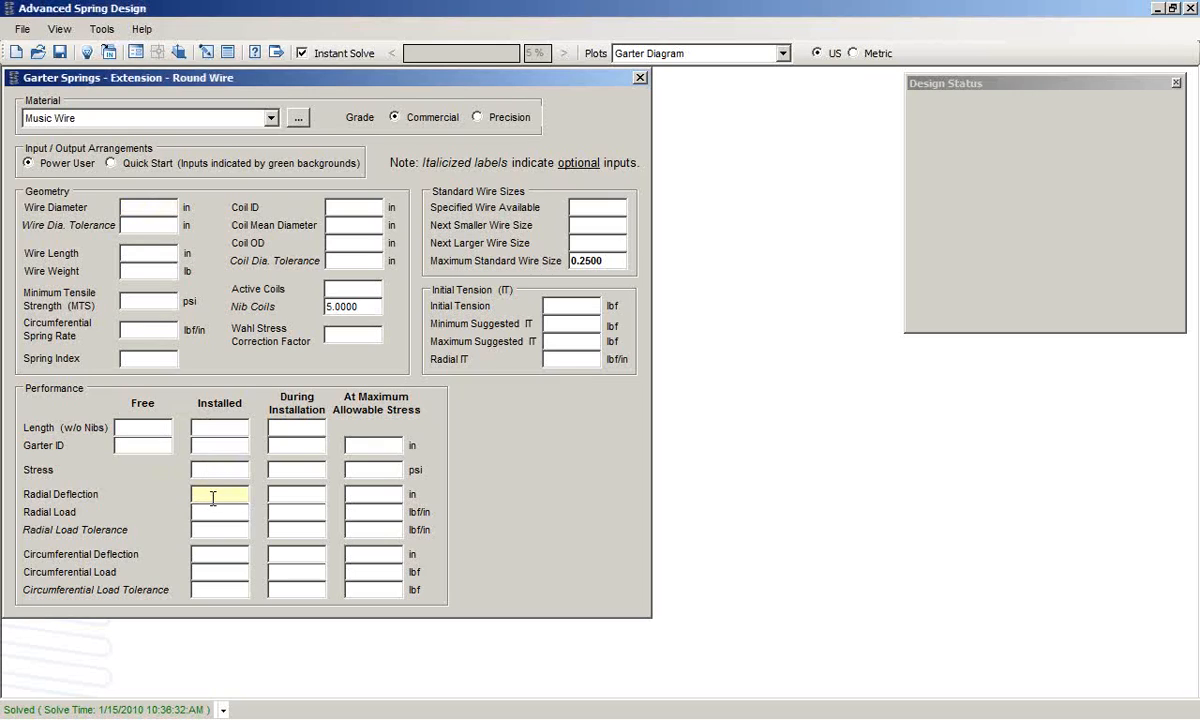
Enter installed radial load 6 lbf/in and installed garter ID 1.25 in
text(6.0000)
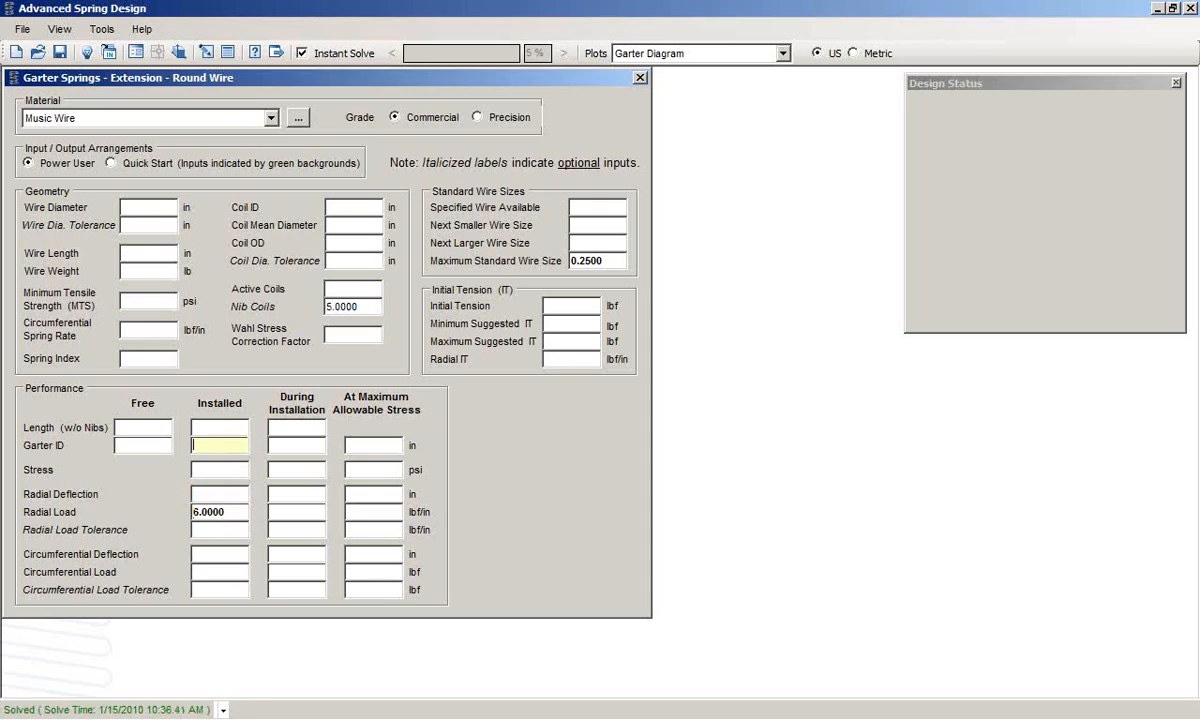
text(1.2500)
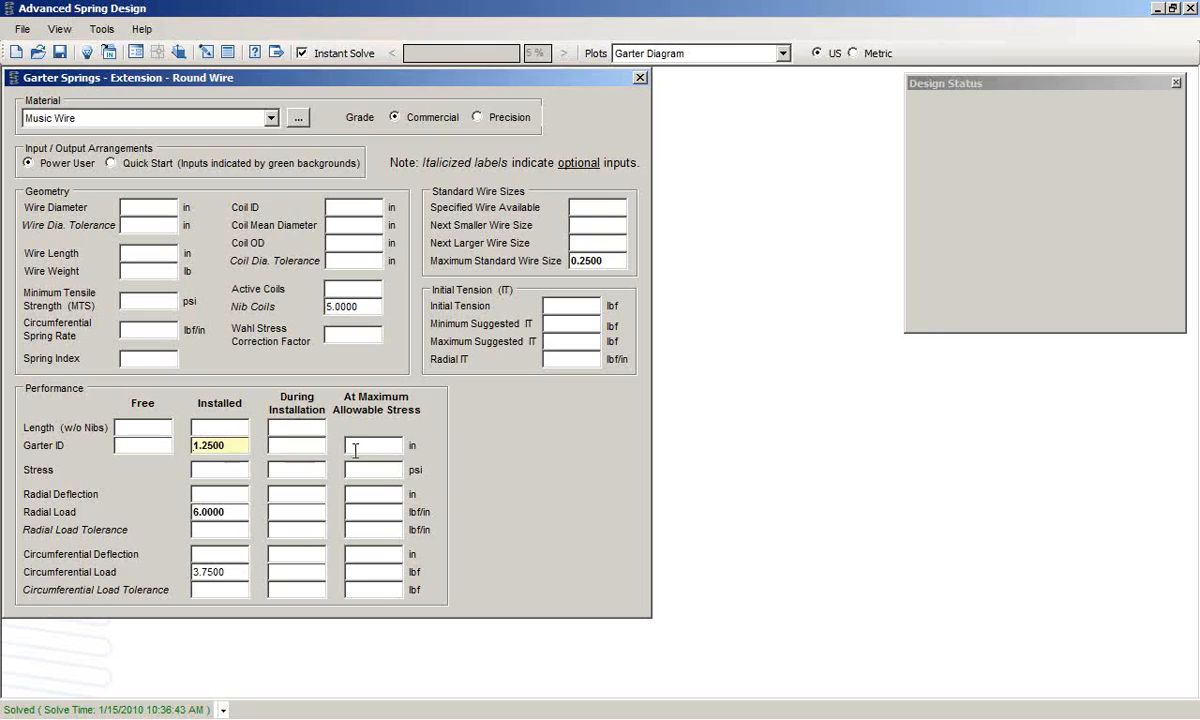
mouse_move(344, 428)
text(2)
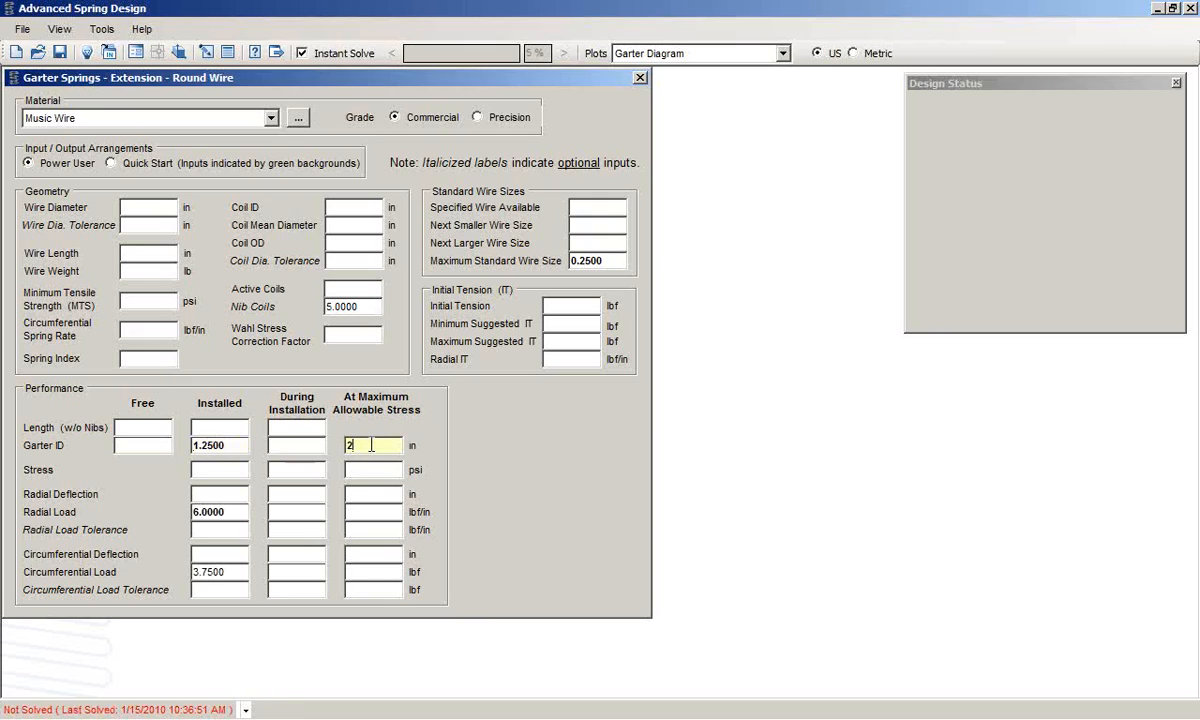
mouse_move(368, 512)
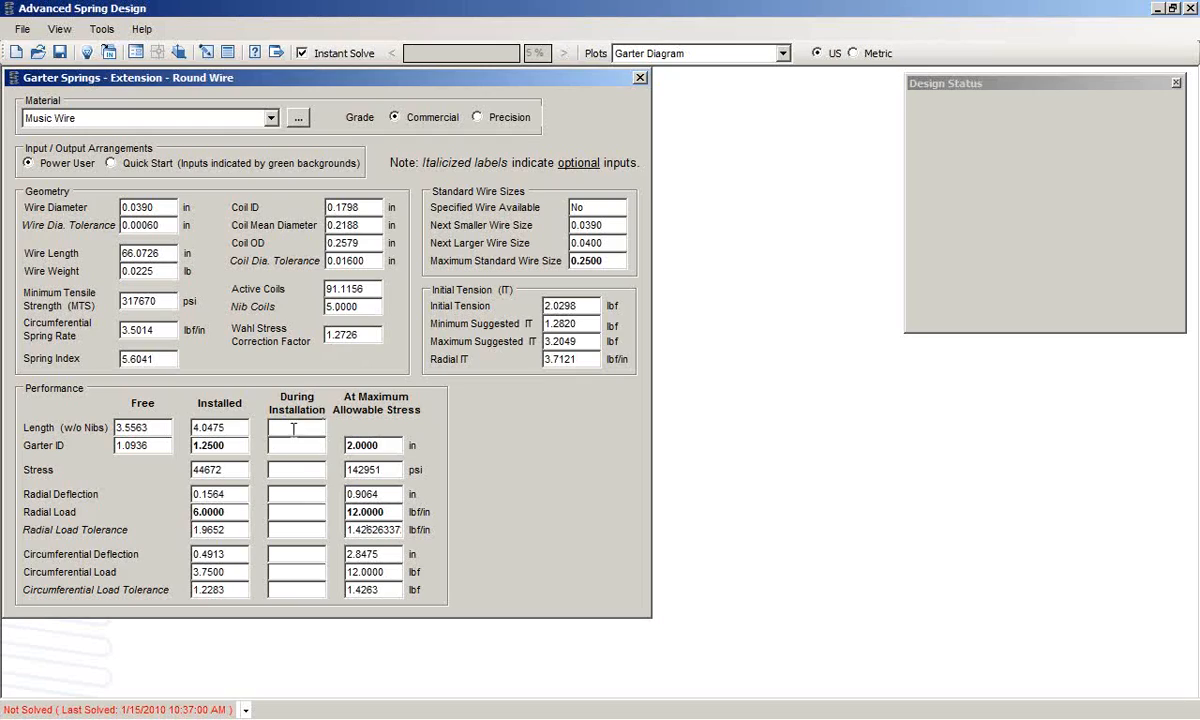
Enter installation garter ID 1.75 in so Instant Solve fills the installation column
click(296, 444)
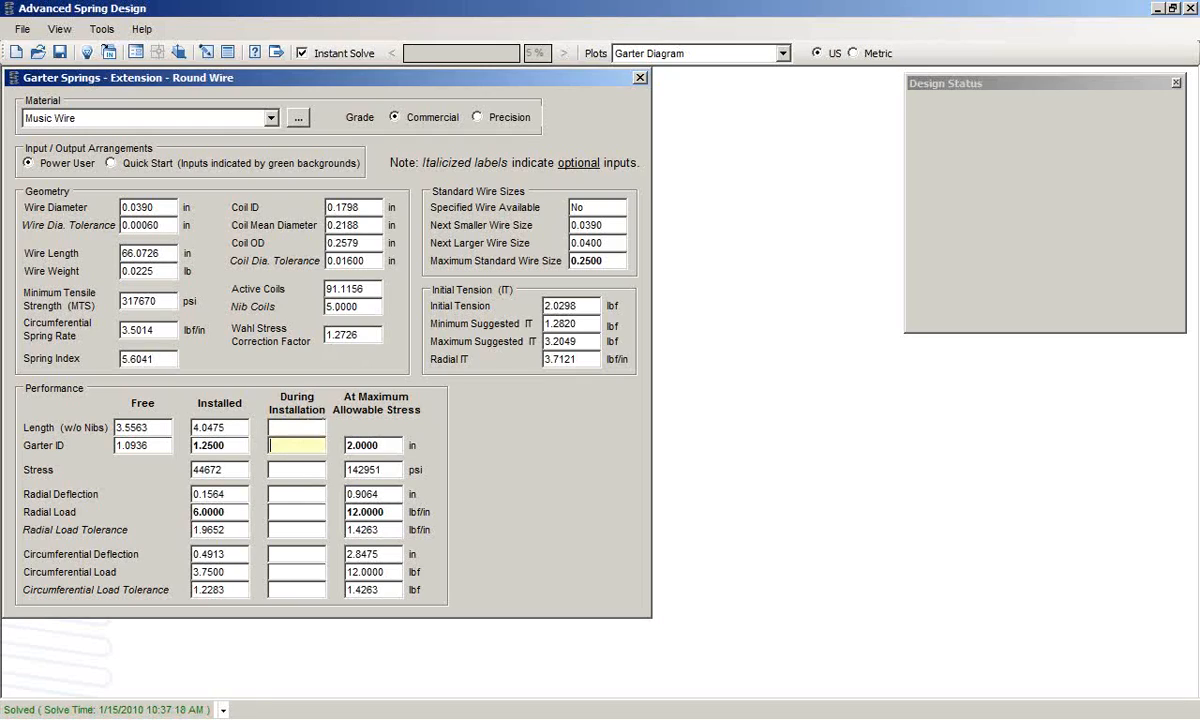
text(1.75)
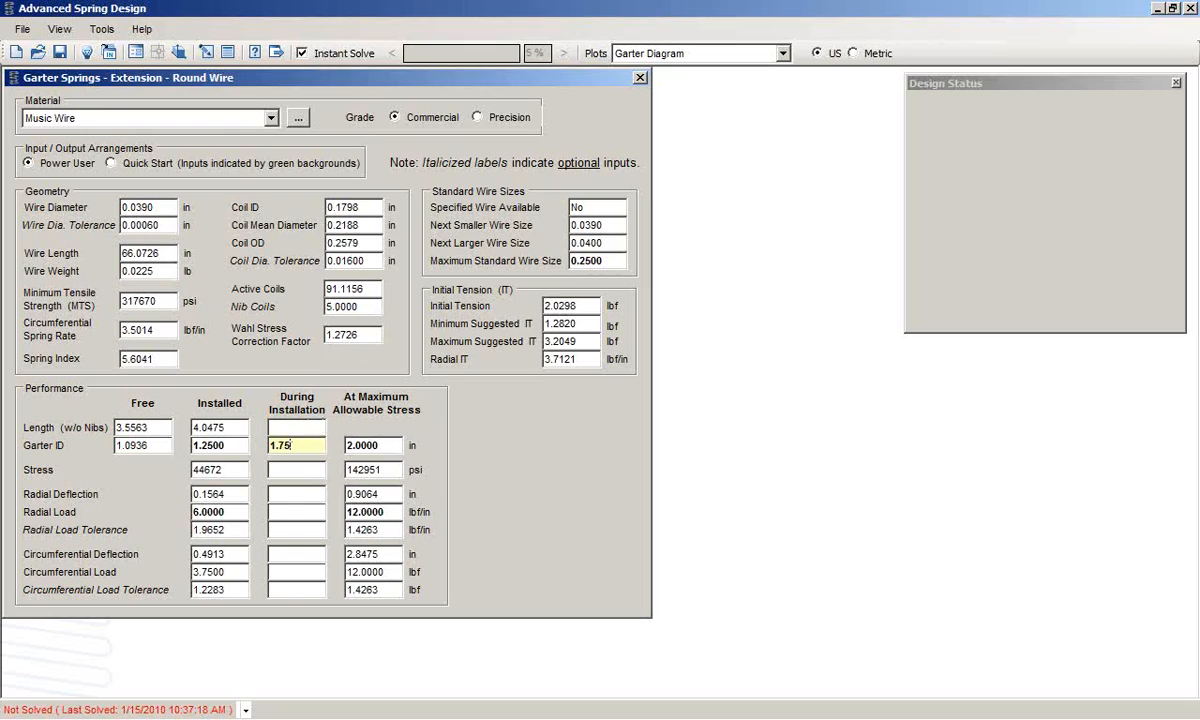
key(Return)
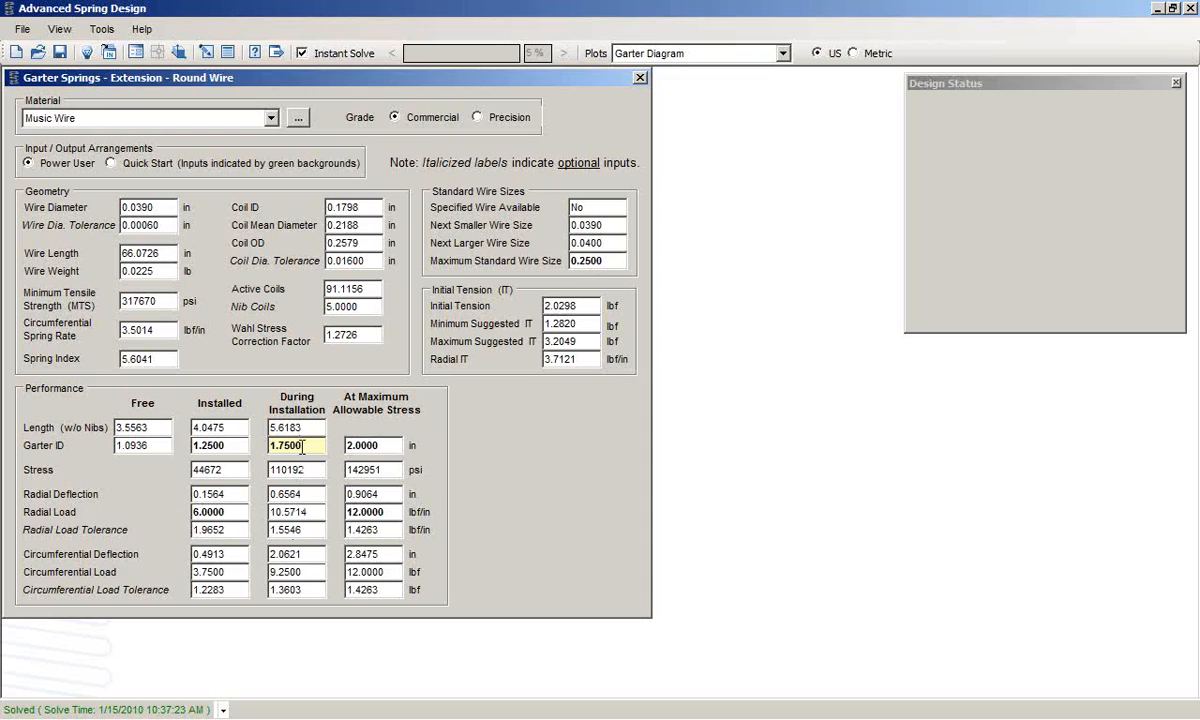
Show the Garter Diagram plot and enlarge its window
click(782, 52)
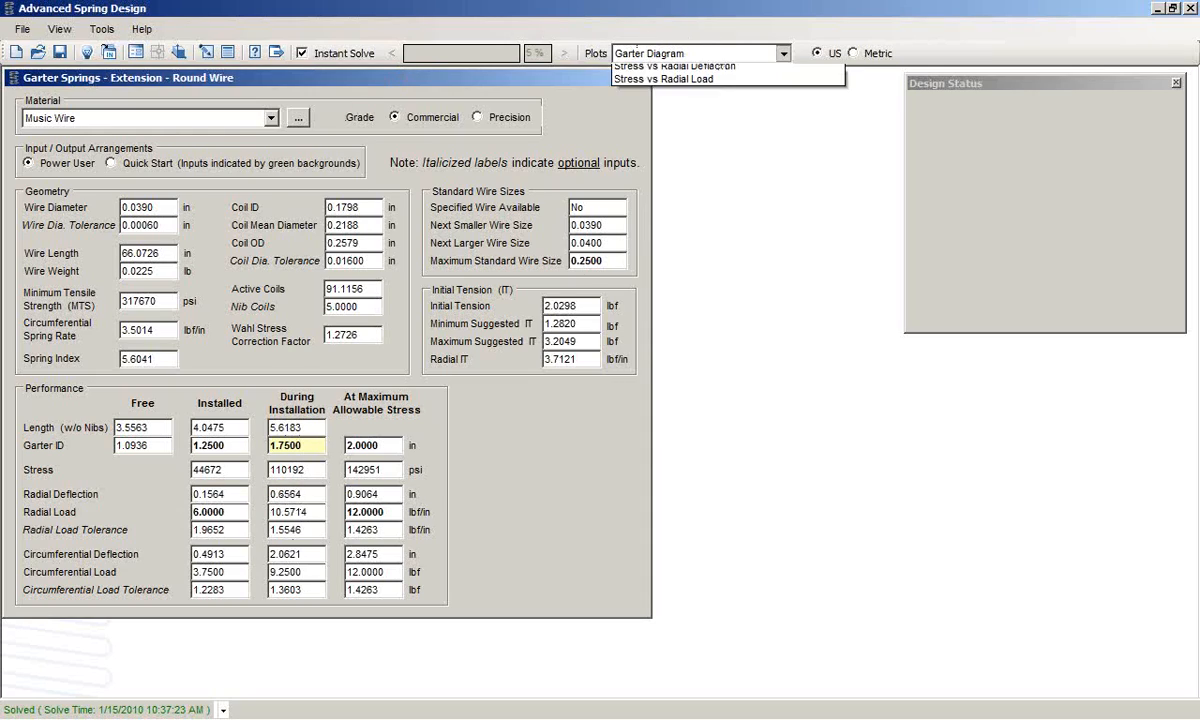
click(670, 78)
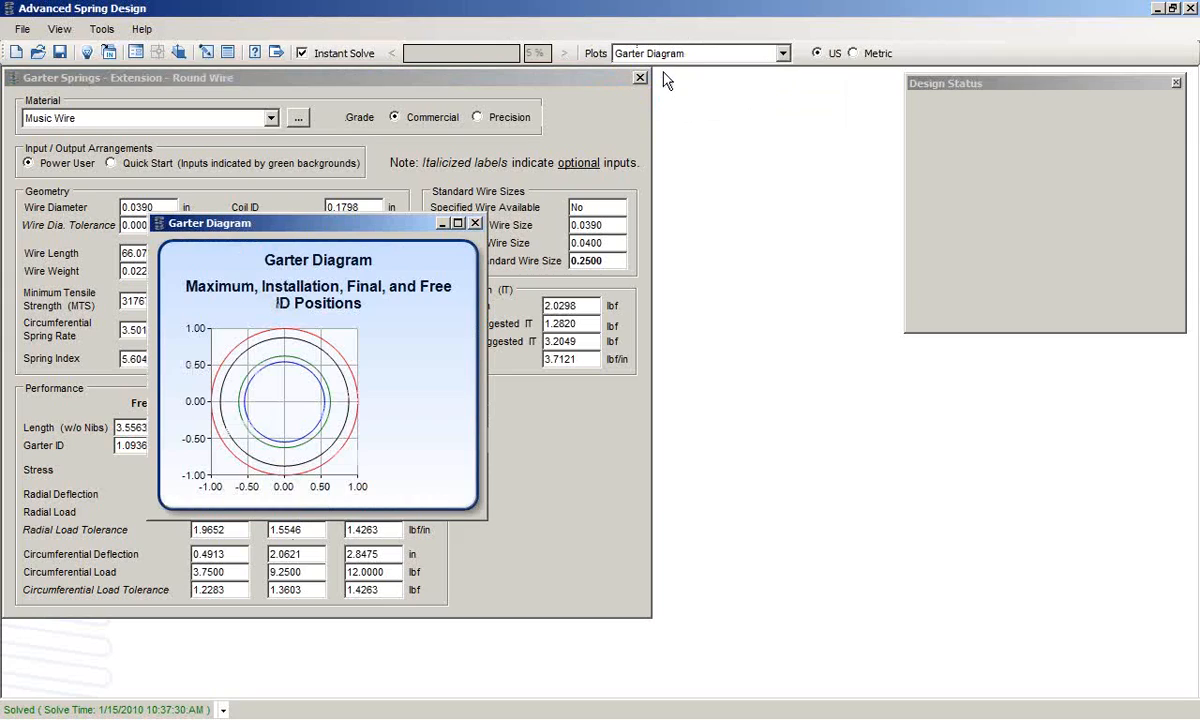
mouse_move(364, 348)
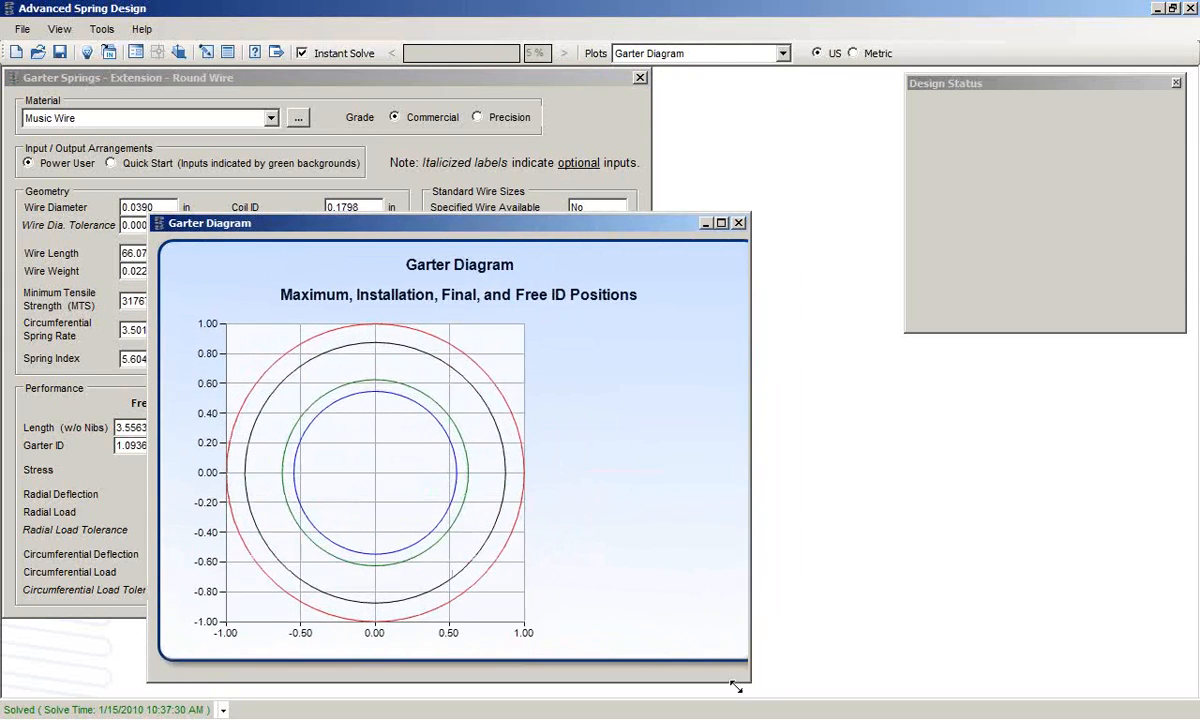
drag(736, 688, 632, 684)
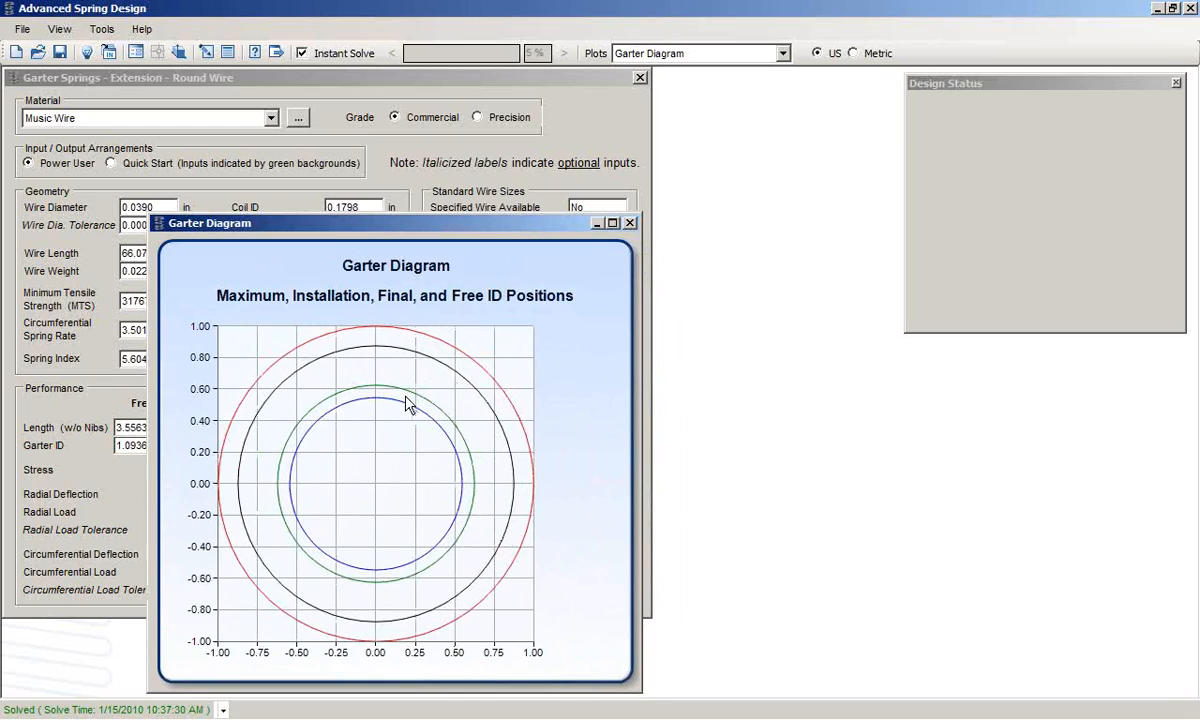
mouse_move(392, 336)
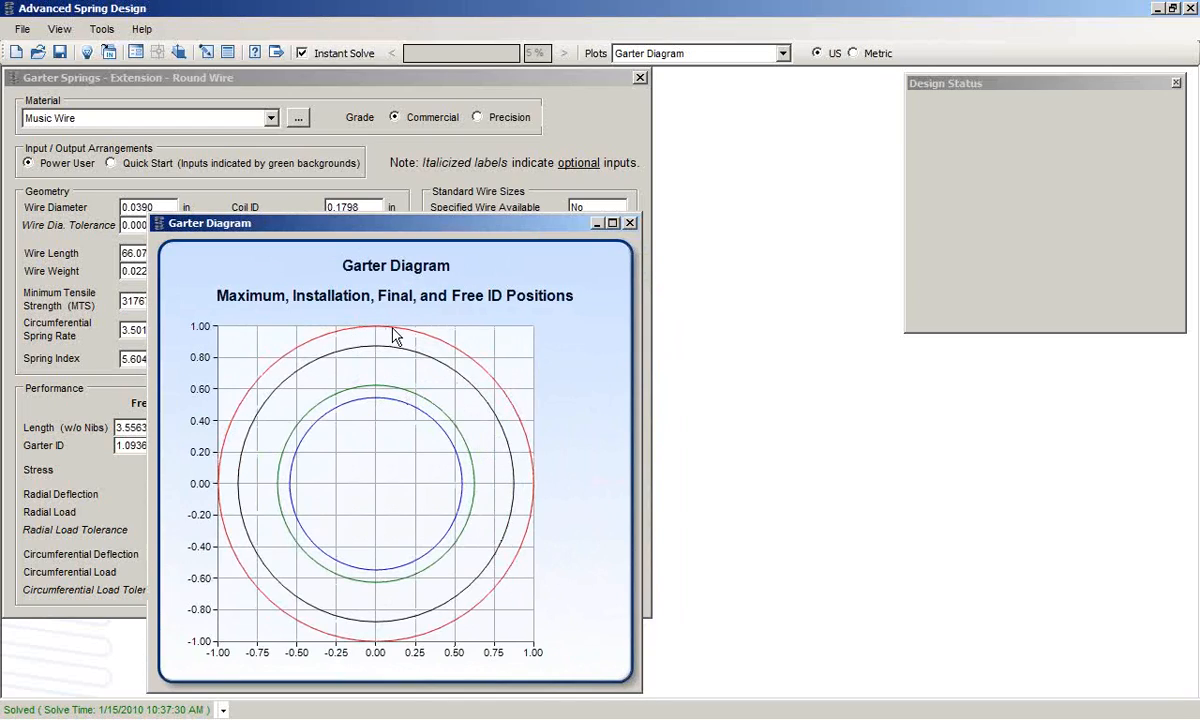
mouse_move(350, 360)
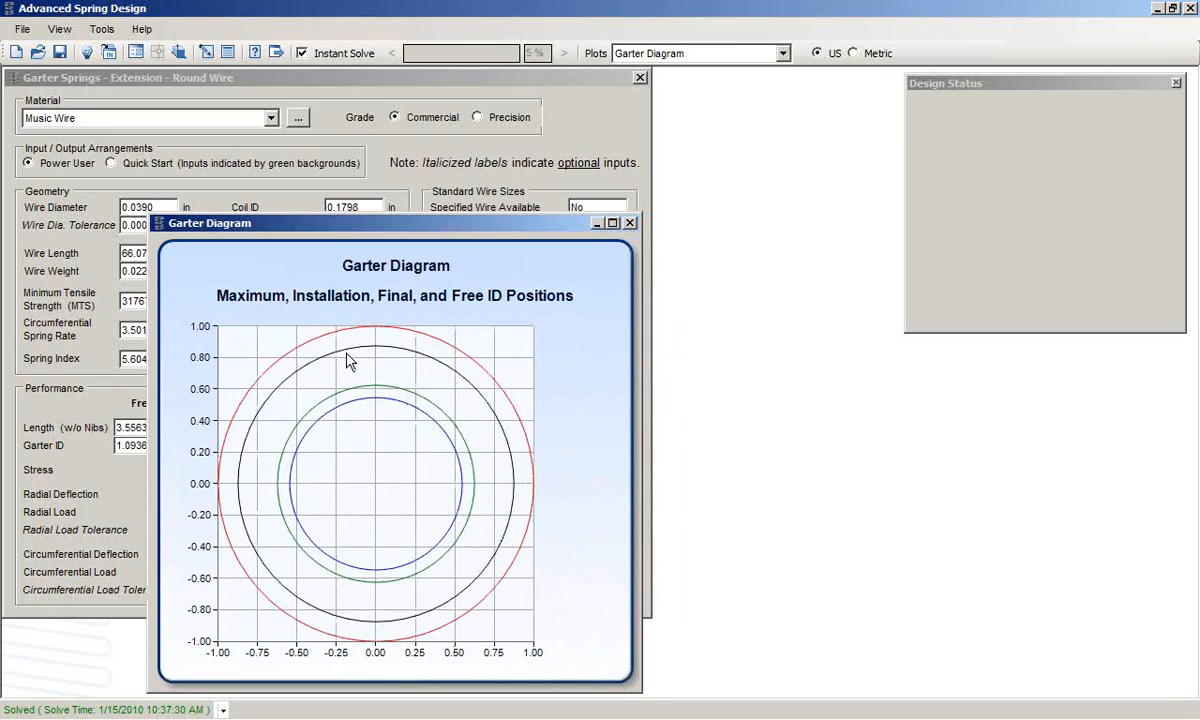
mouse_move(382, 392)
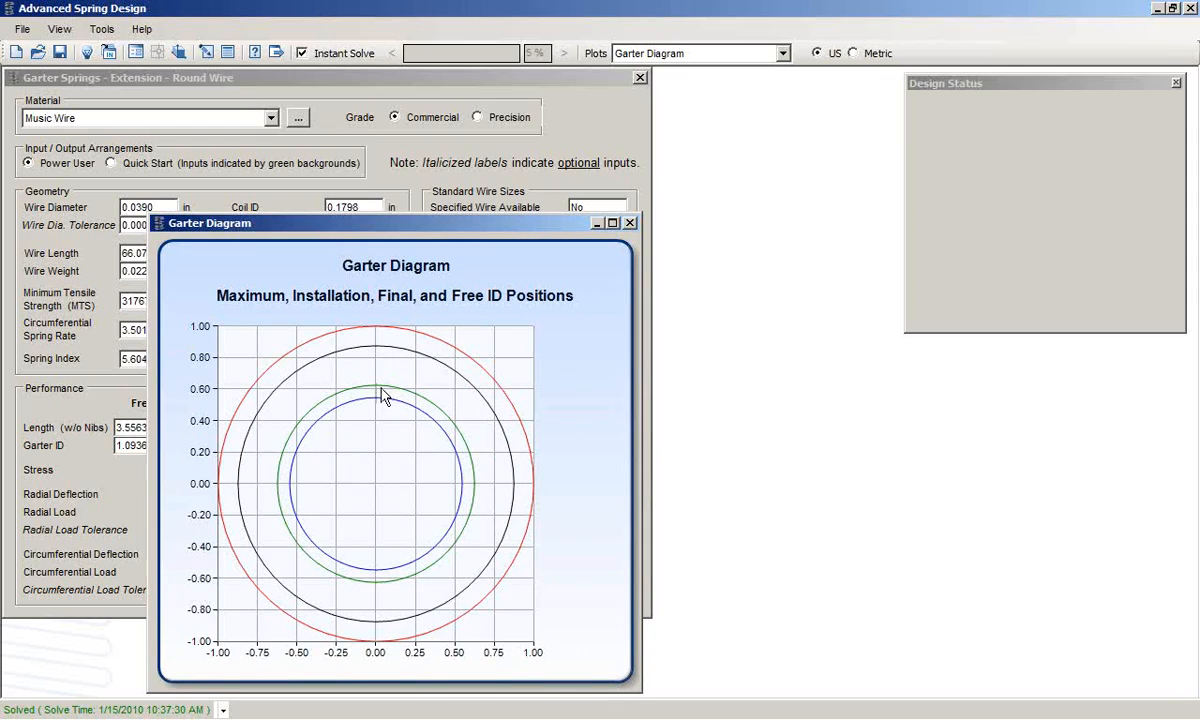
mouse_move(380, 410)
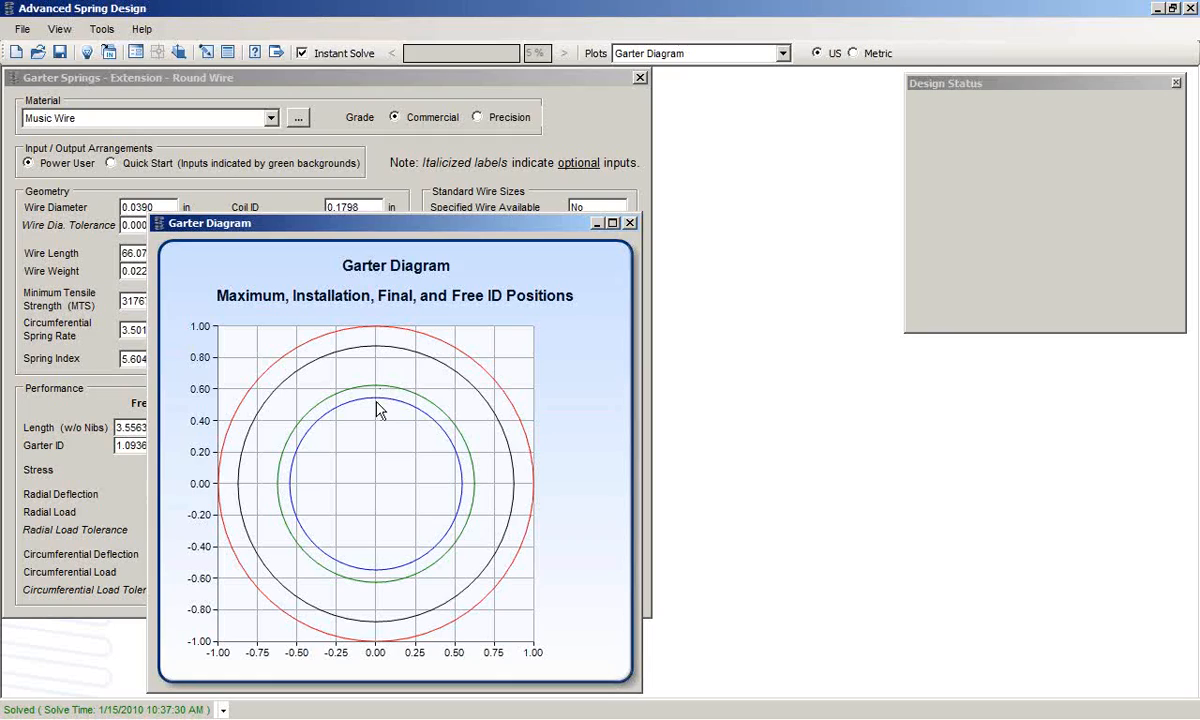
mouse_move(368, 412)
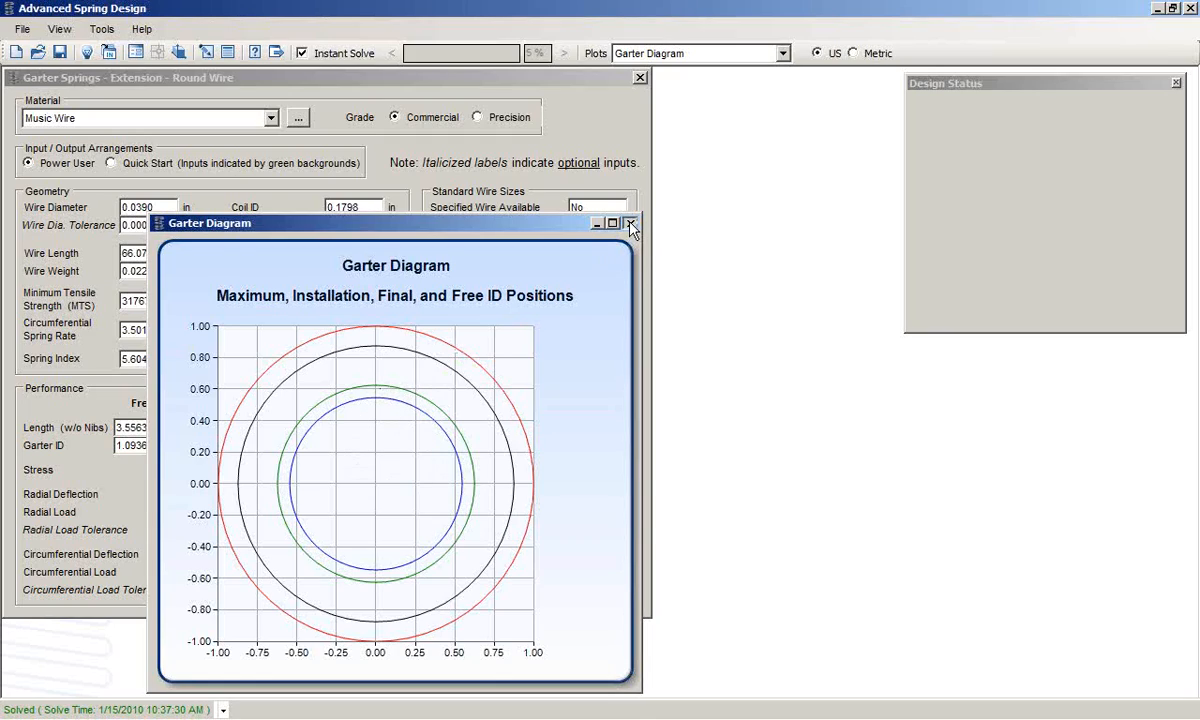
Close the garter diagram, view the spring in the 3D Viewer, then close it
click(100, 28)
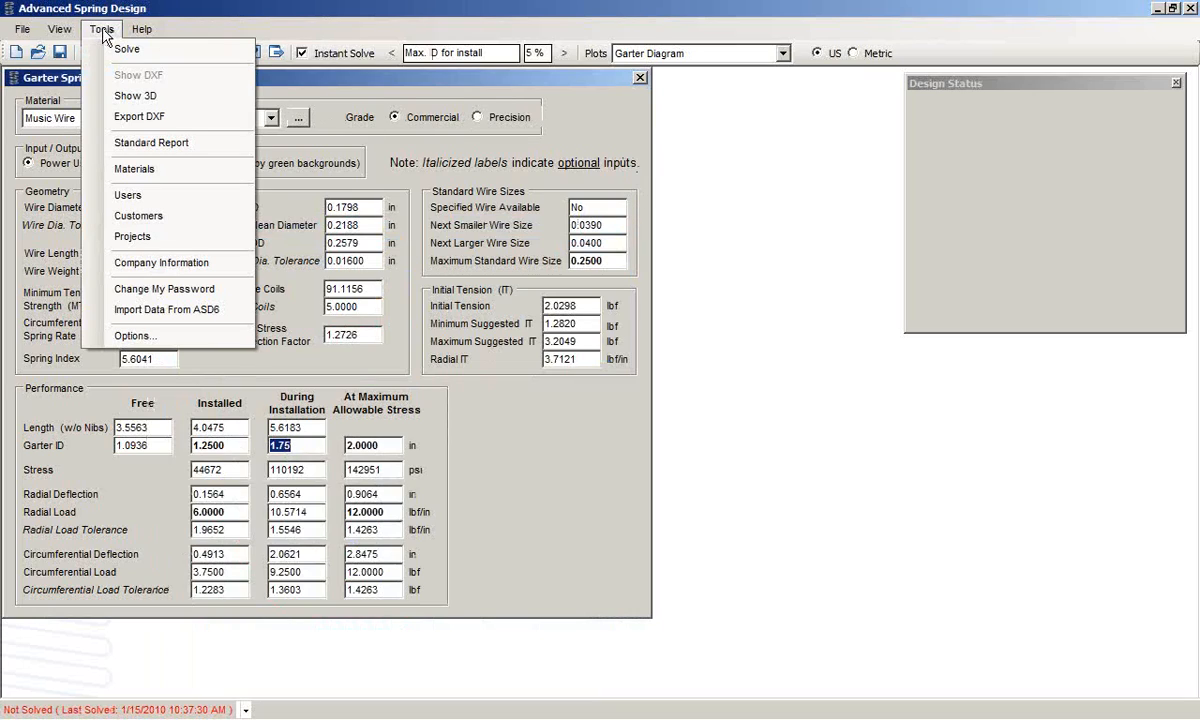
click(136, 96)
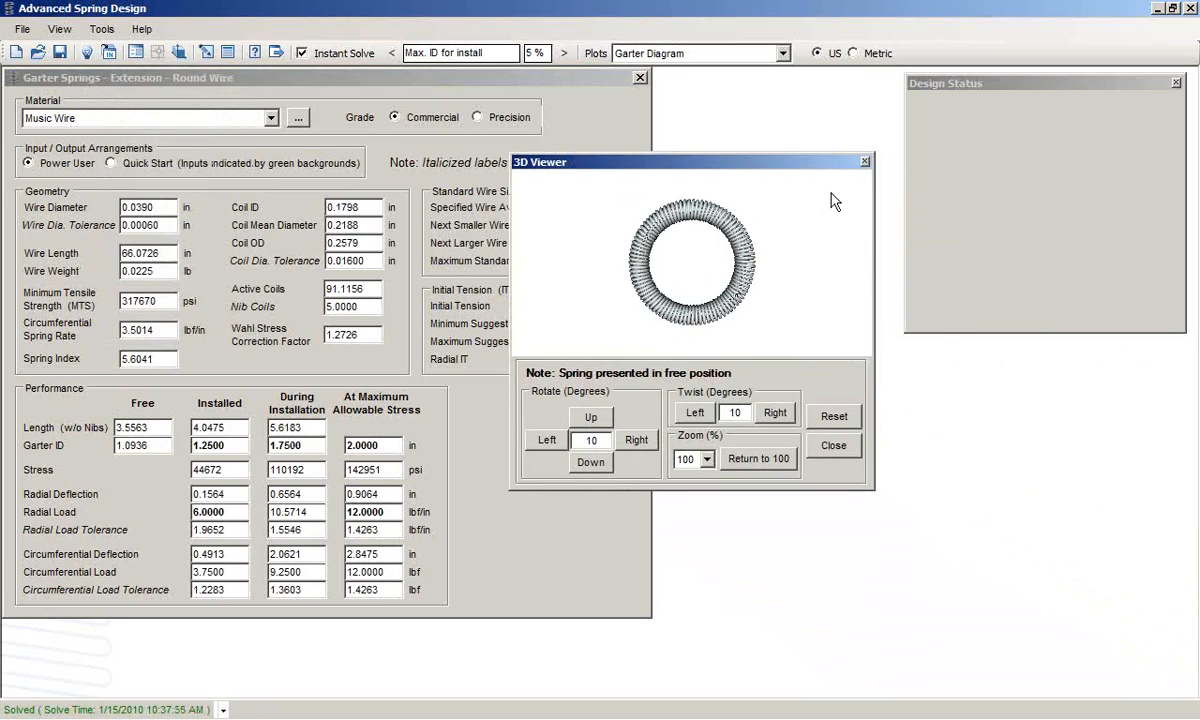
click(832, 444)
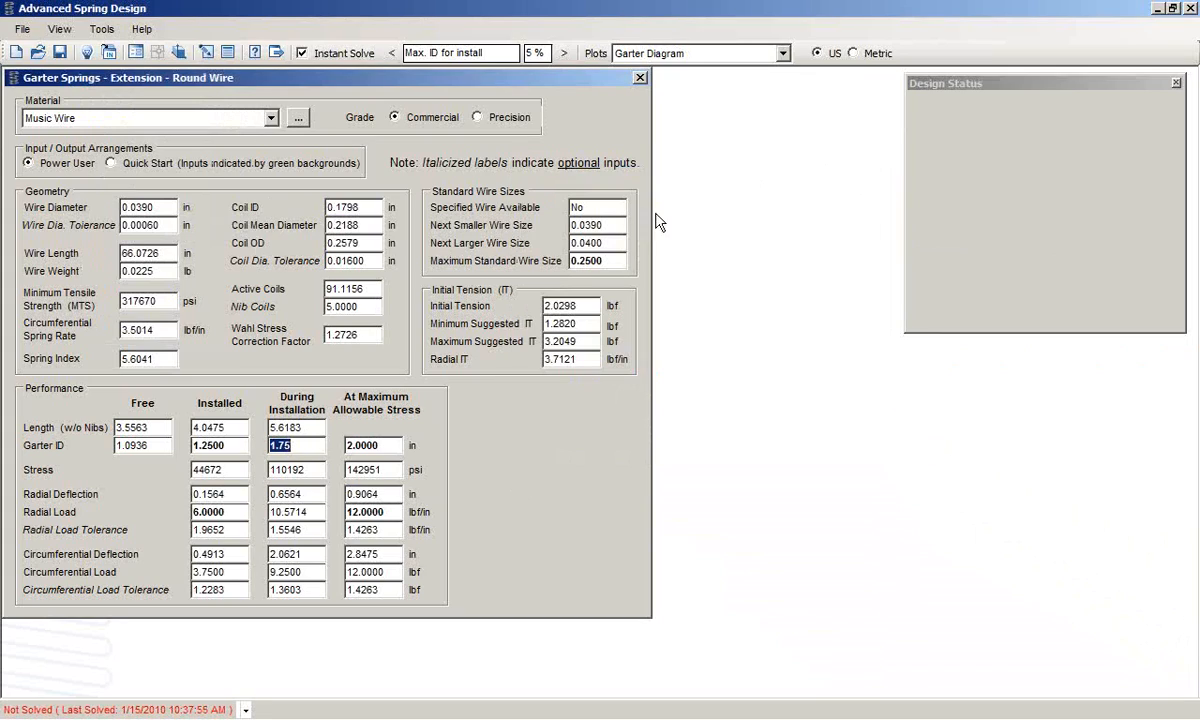
mouse_move(250, 298)
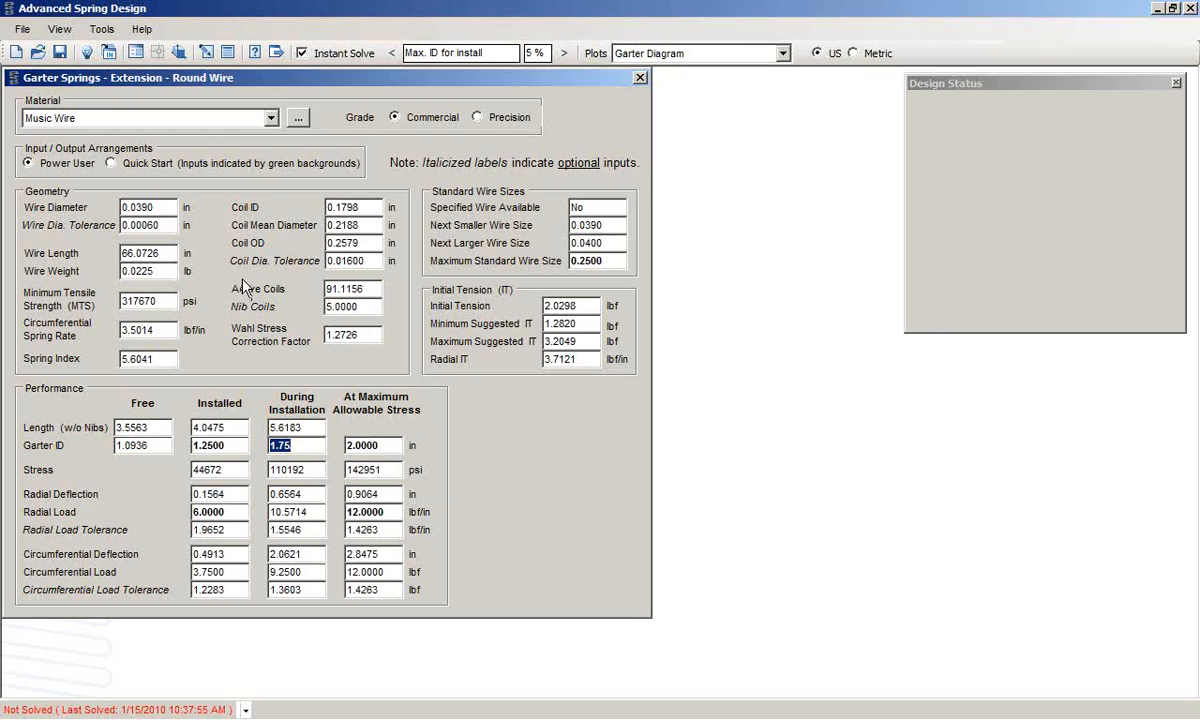
mouse_move(248, 290)
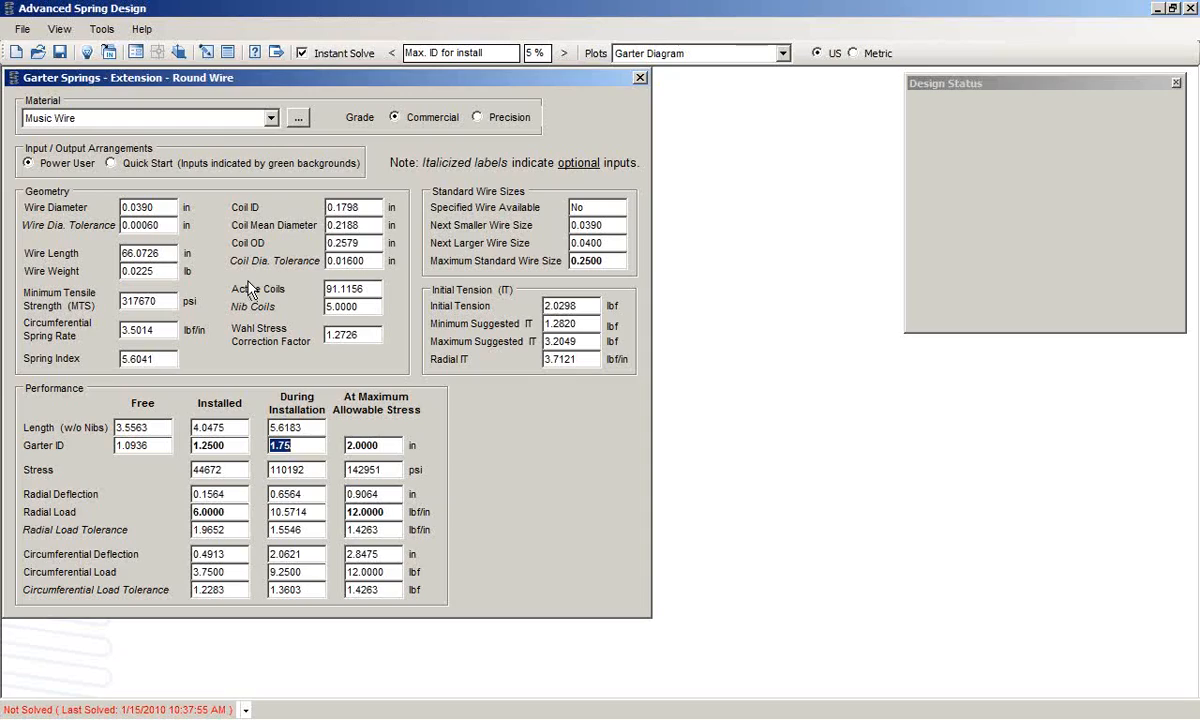
mouse_move(916, 388)
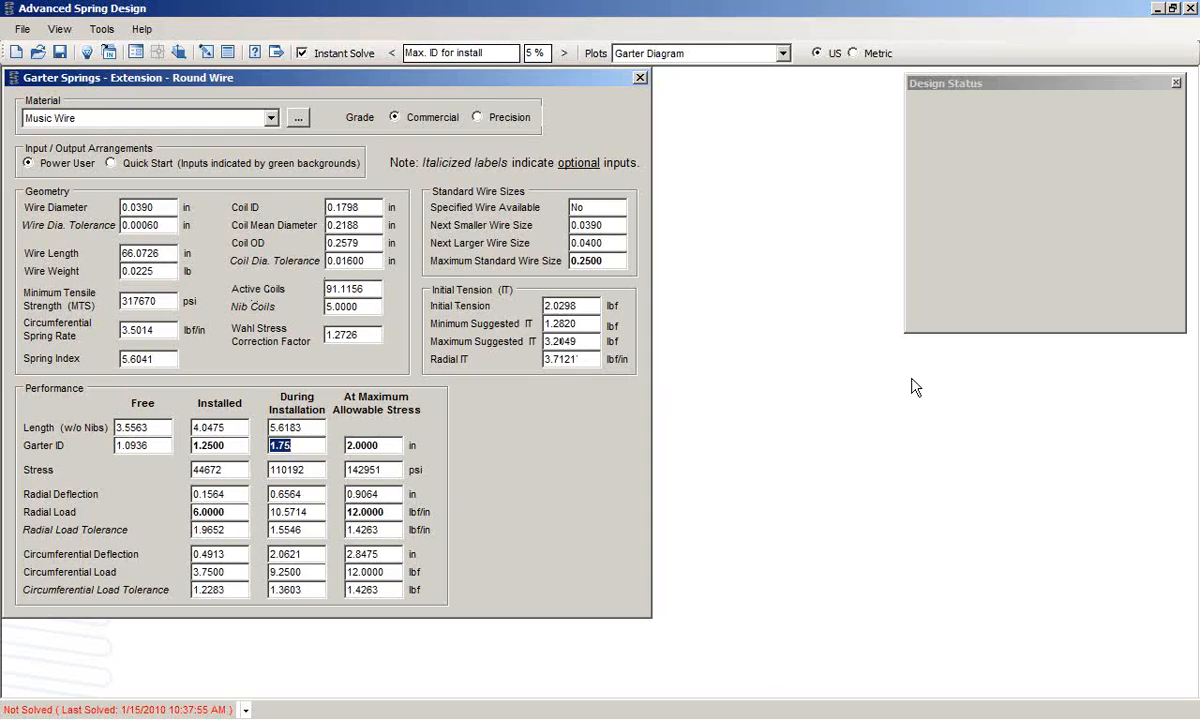